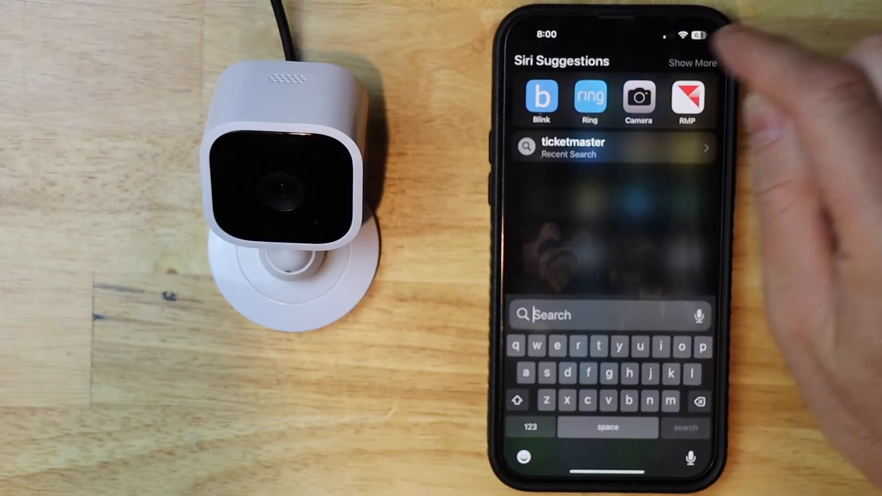
Launch the Blink app from Siri Suggestions onto the Testing system
{"action": "left_click", "coordinate": [541, 96]}
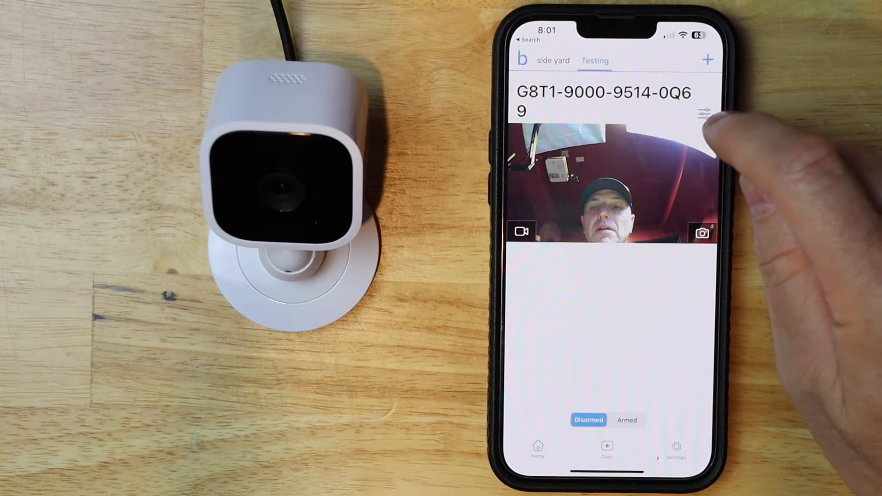
Reach the camera's General Settings via its Device Settings sliders icon
{"action": "left_click", "coordinate": [702, 111]}
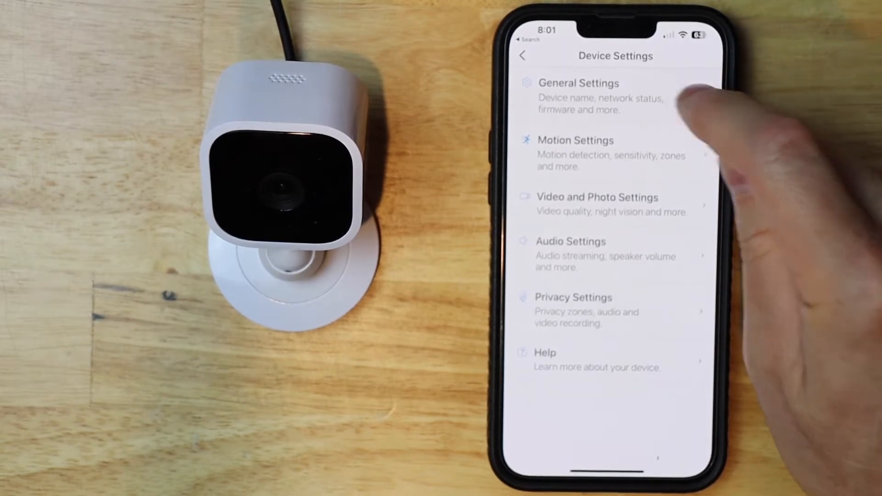
{"action": "left_click", "coordinate": [578, 96]}
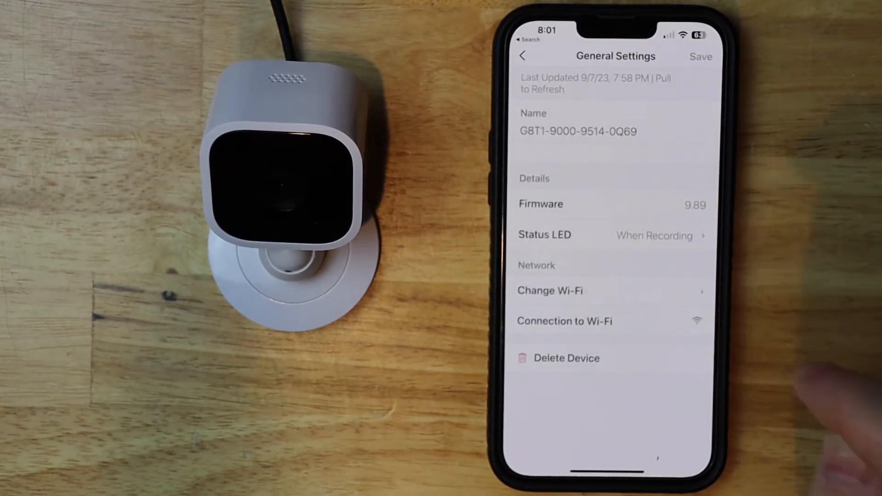
Start Change Wi-Fi under Network, reaching the Discover Device step
{"action": "left_click", "coordinate": [550, 291]}
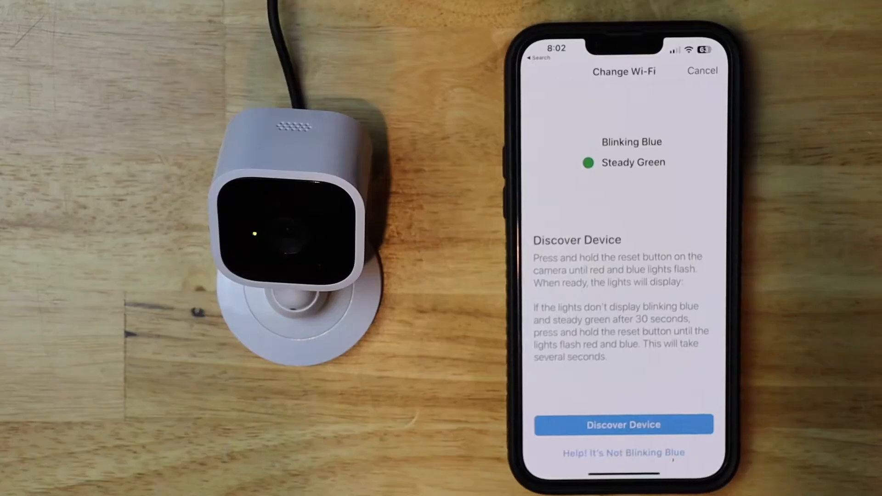
Discover the camera, join BLINK-0Q69, refresh nearby networks and choose Secured
{"action": "left_click", "coordinate": [623, 425]}
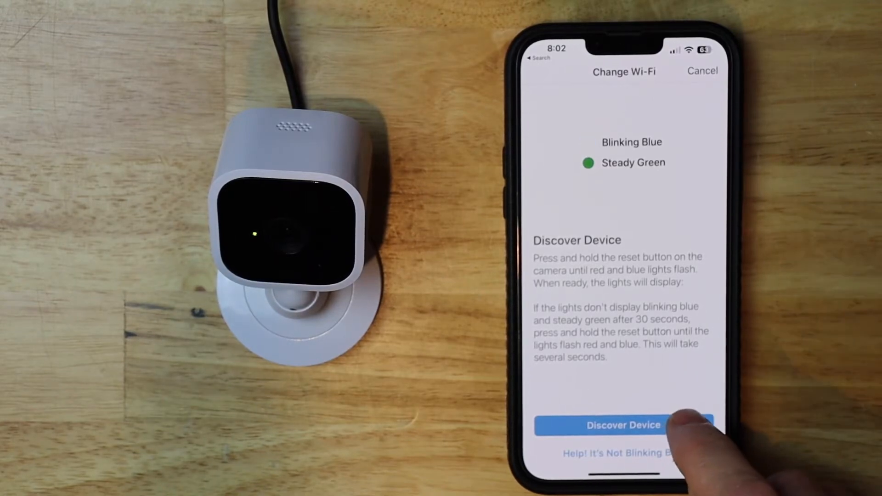
{"action": "left_click", "coordinate": [624, 425]}
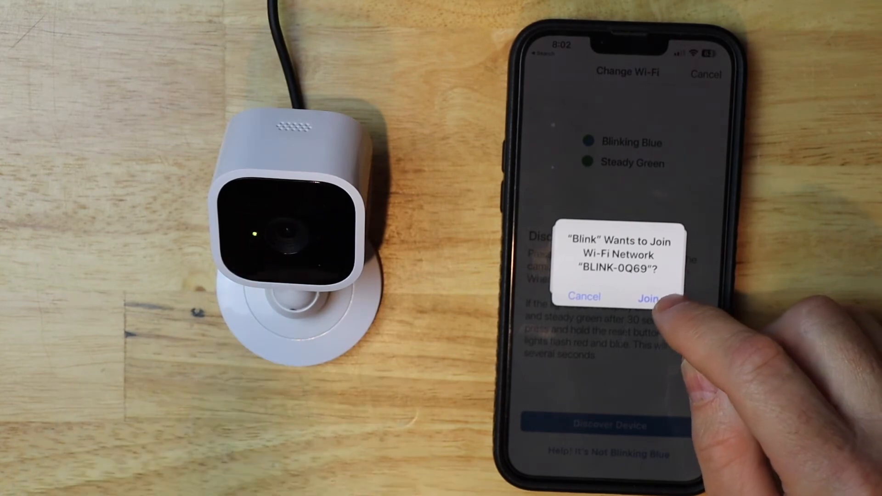
{"action": "left_click", "coordinate": [650, 297]}
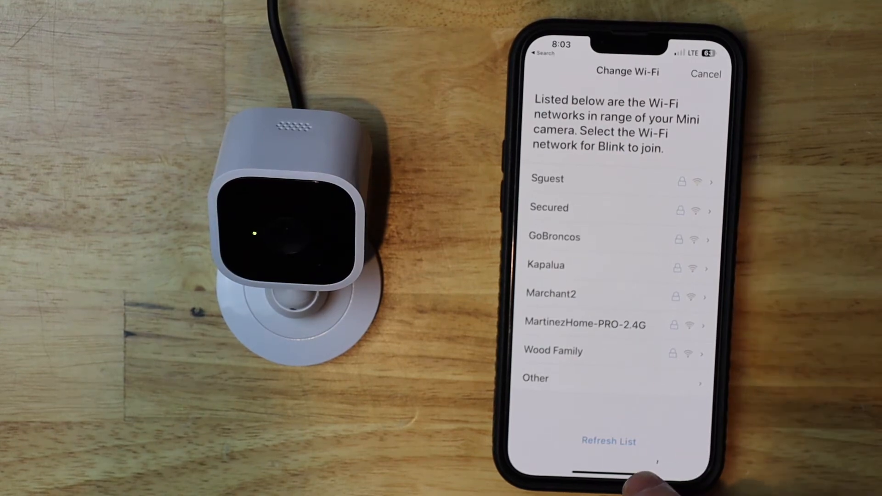
{"action": "left_click", "coordinate": [554, 236]}
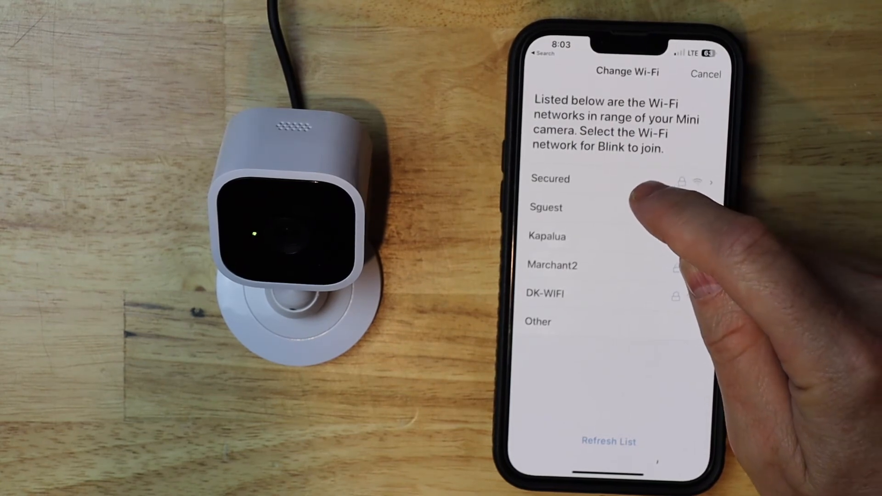
{"action": "left_click", "coordinate": [550, 179]}
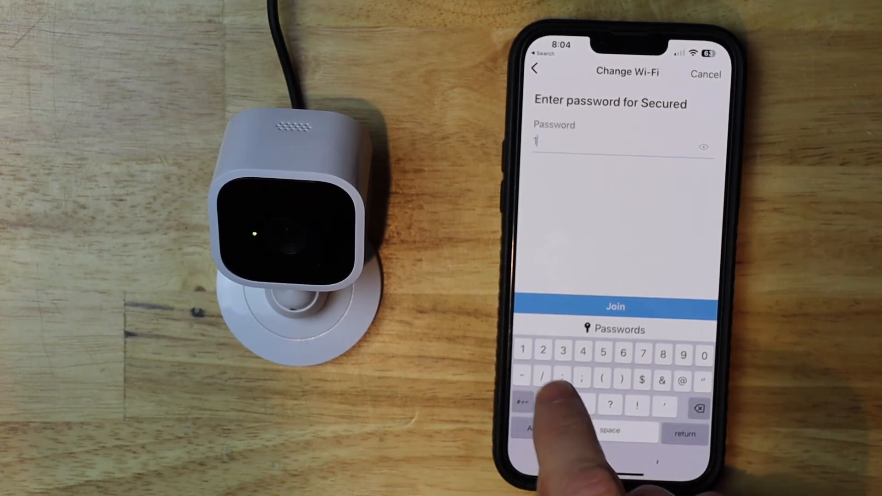
Submit the Secured password and dismiss the 'Mini camera Wi-Fi changed!' confirmation
{"action": "left_click", "coordinate": [603, 356]}
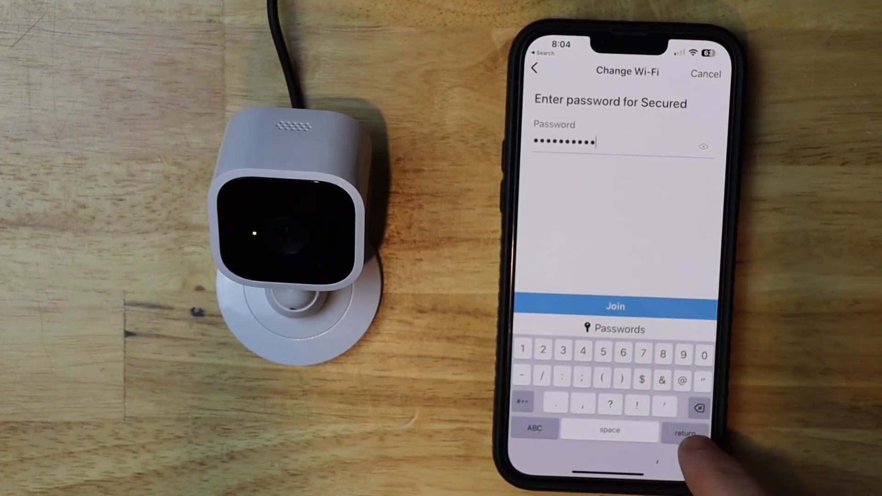
{"action": "left_click", "coordinate": [615, 306]}
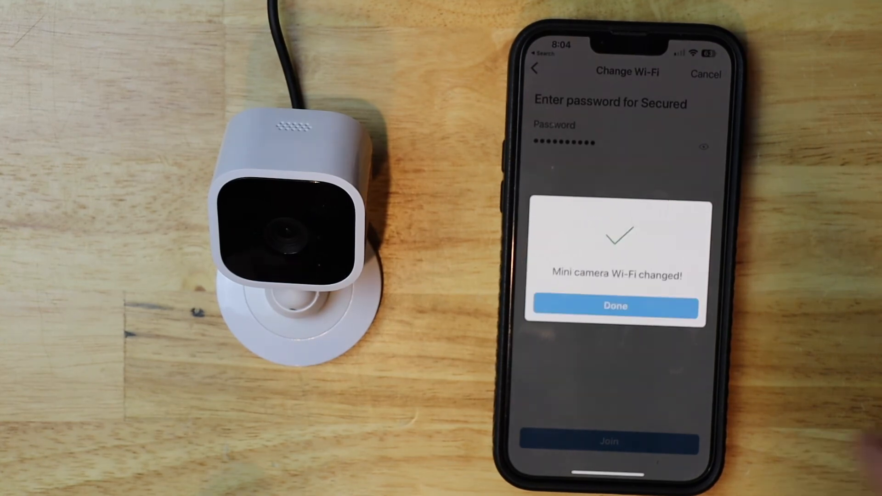
{"action": "left_click", "coordinate": [615, 305]}
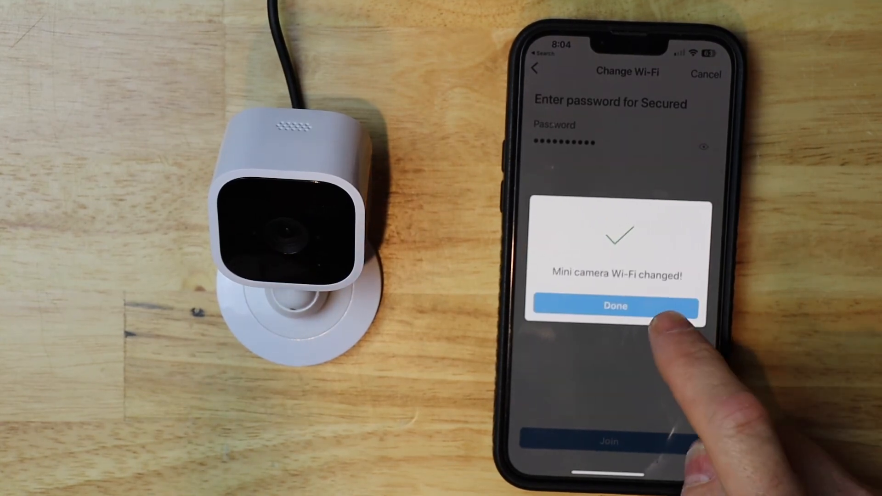
{"action": "left_click", "coordinate": [615, 306]}
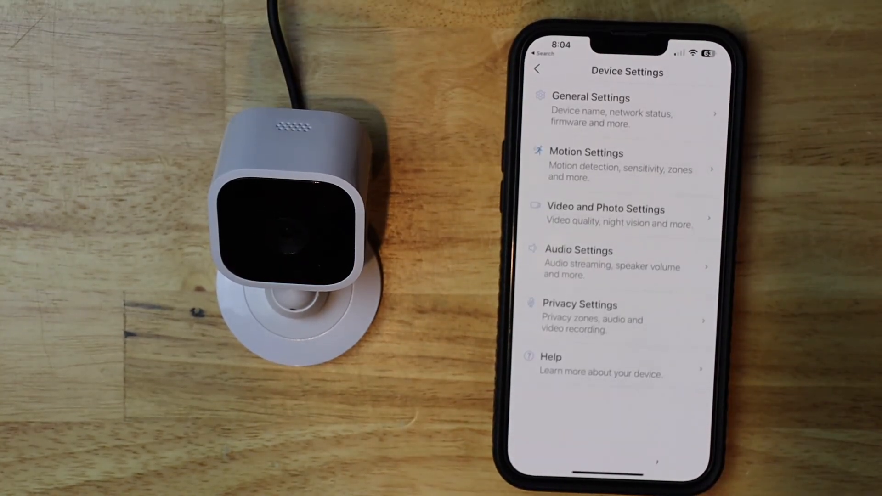